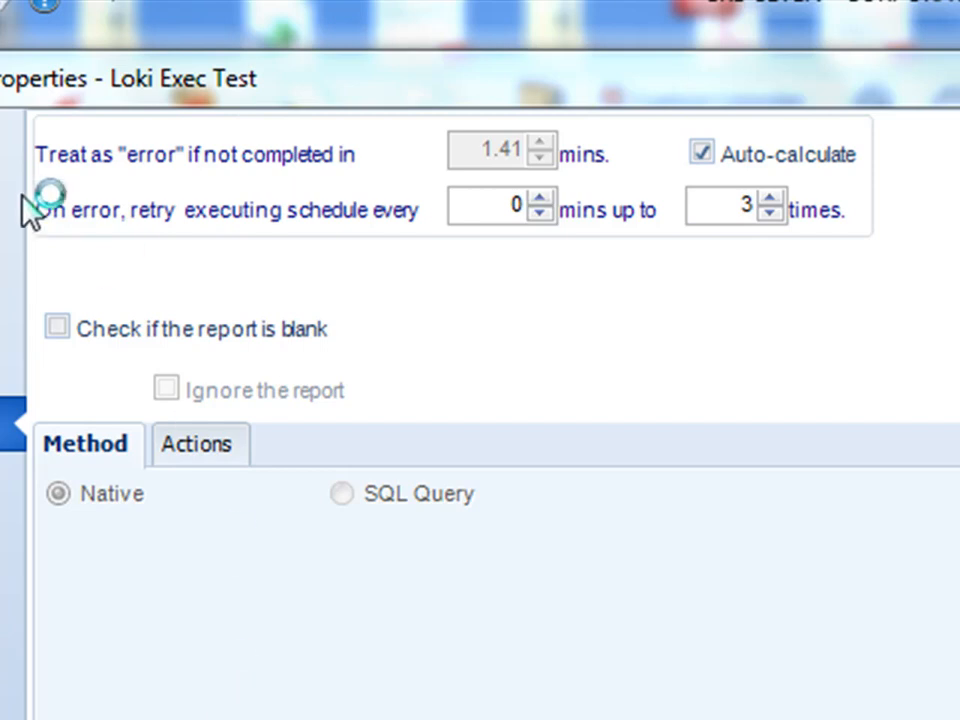
mouse_move(90, 190)
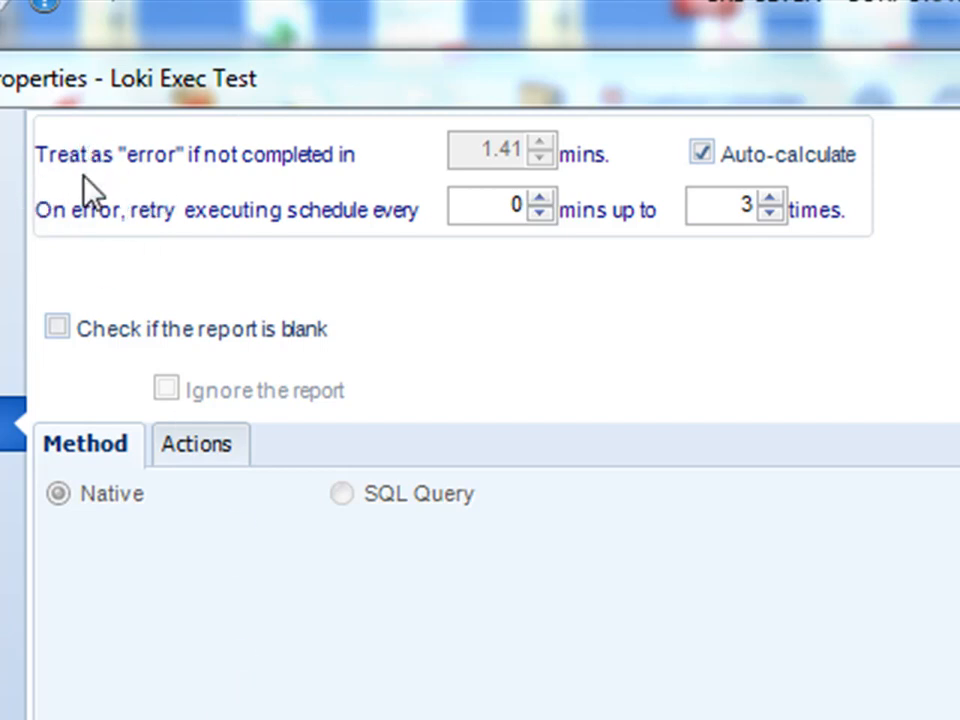
mouse_move(90, 200)
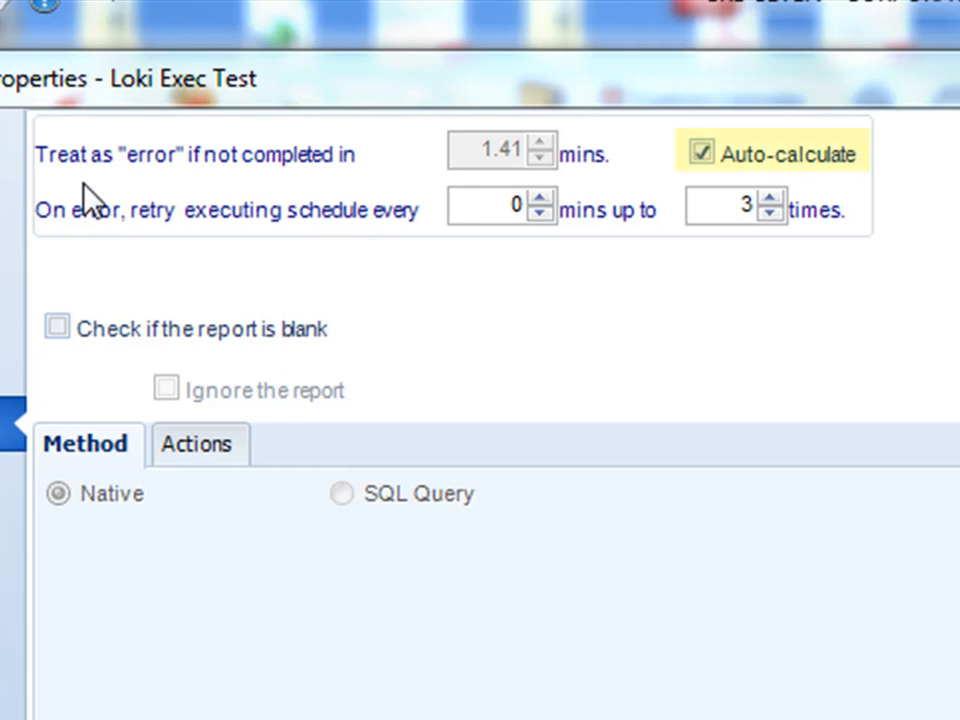
mouse_move(660, 140)
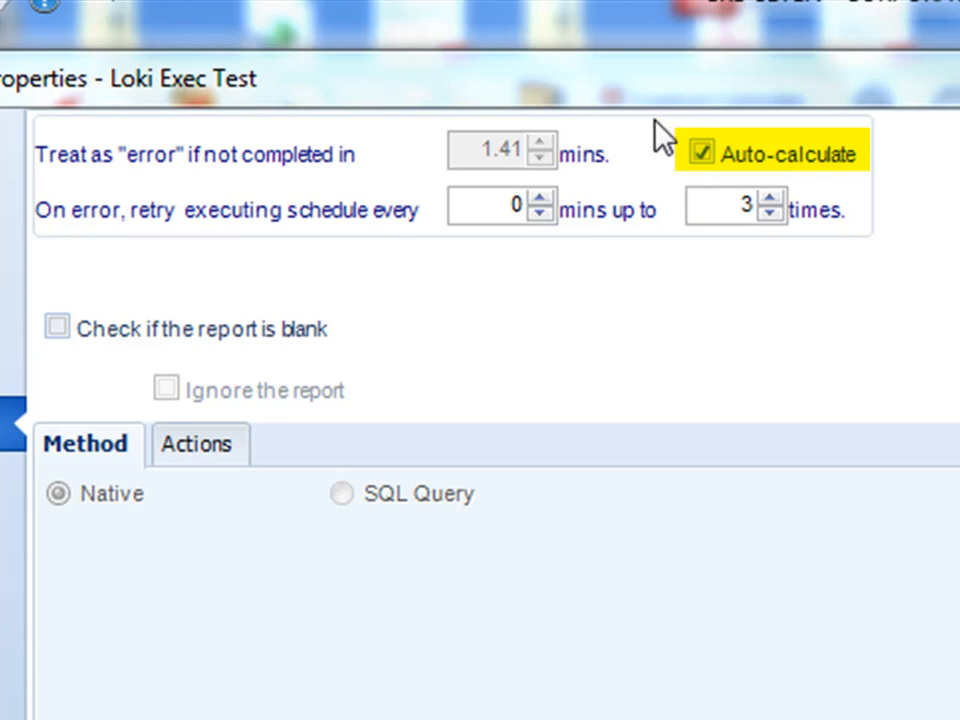
mouse_move(950, 190)
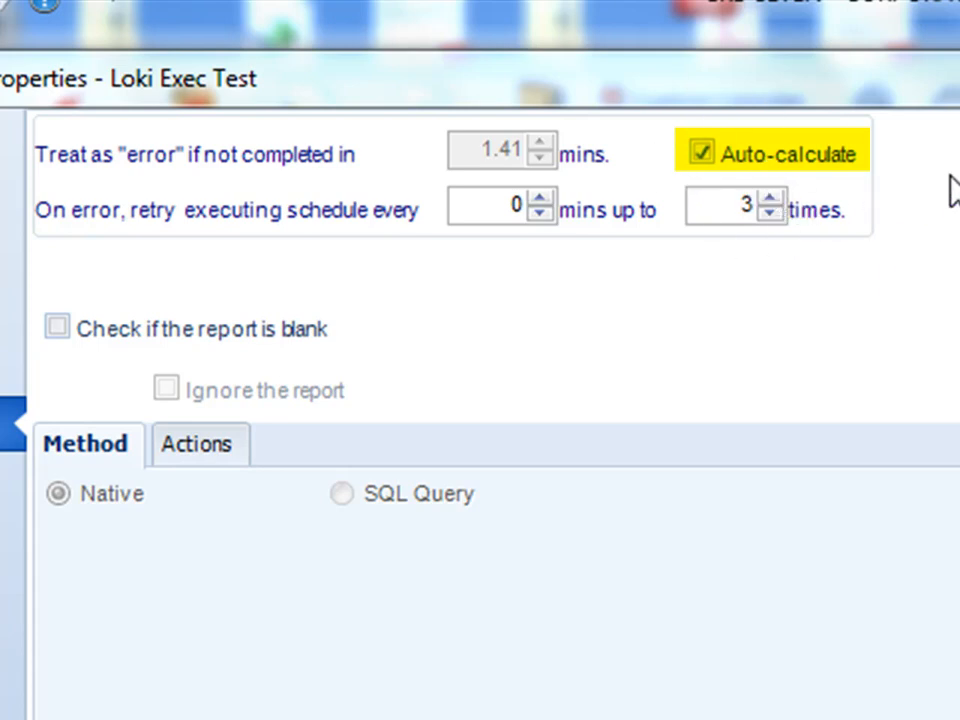
mouse_move(936, 184)
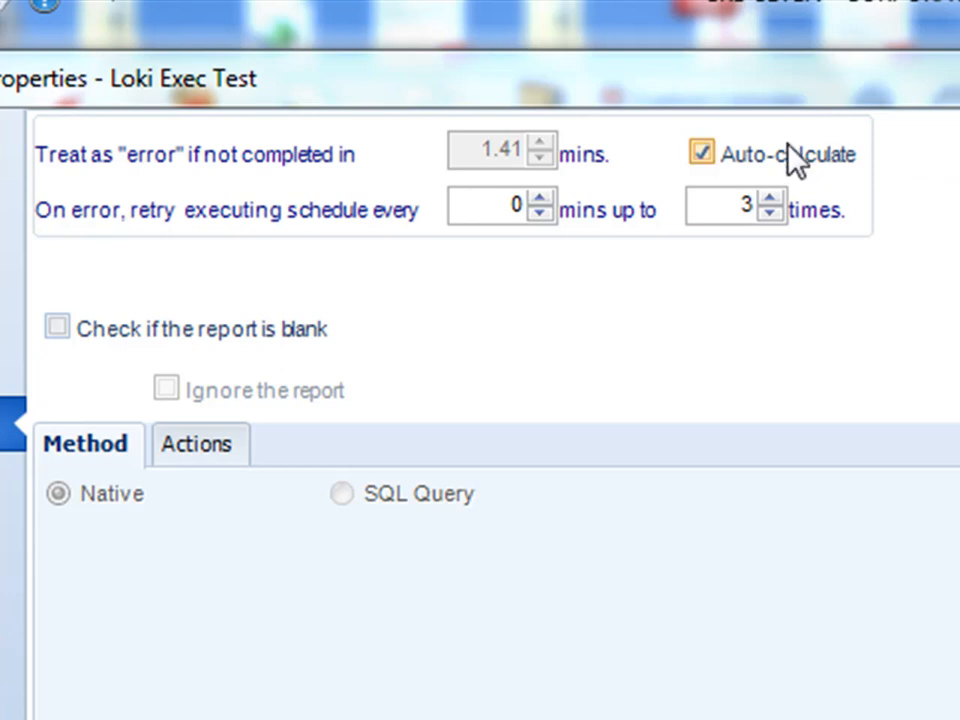
- Enter a 30-minute error timeout, toggle the blank-report check, and restore automatic timeout calculation
left_click(700, 152)
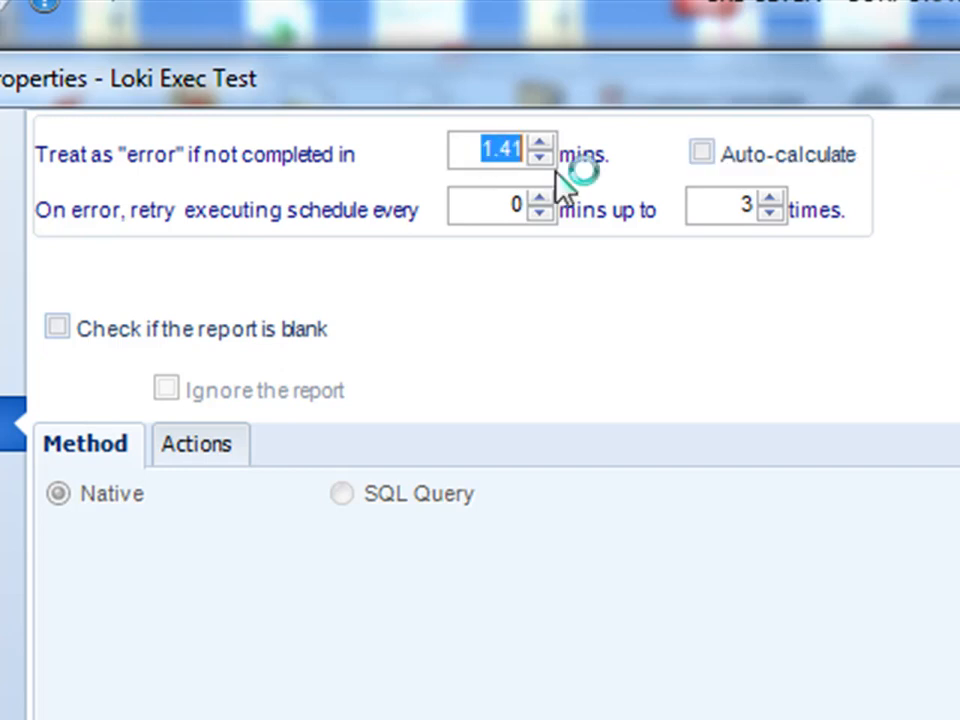
type("30")
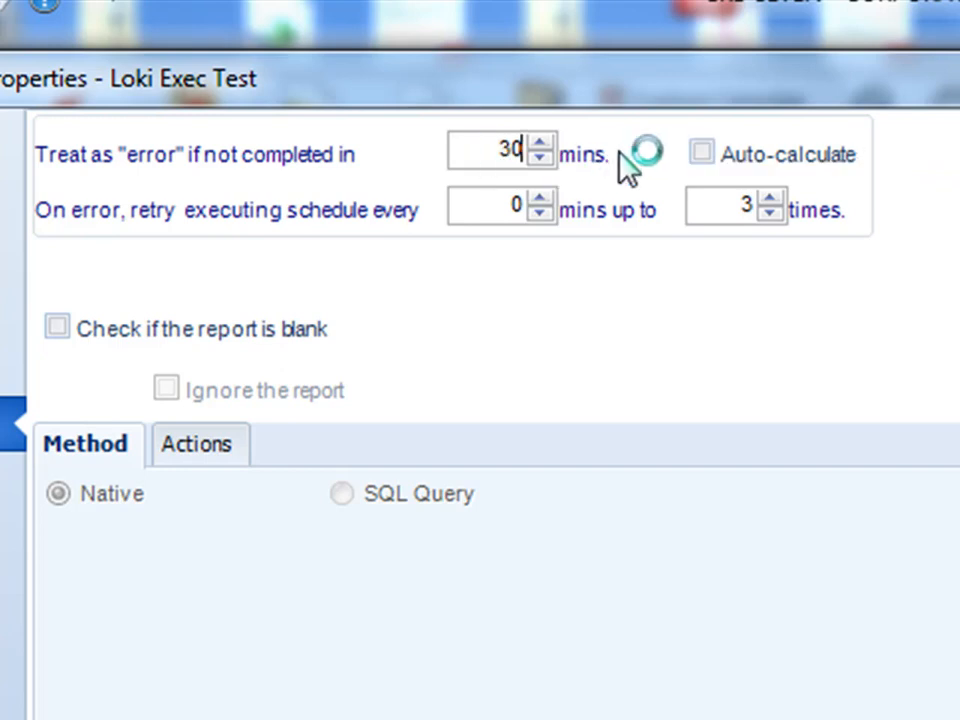
left_click(56, 328)
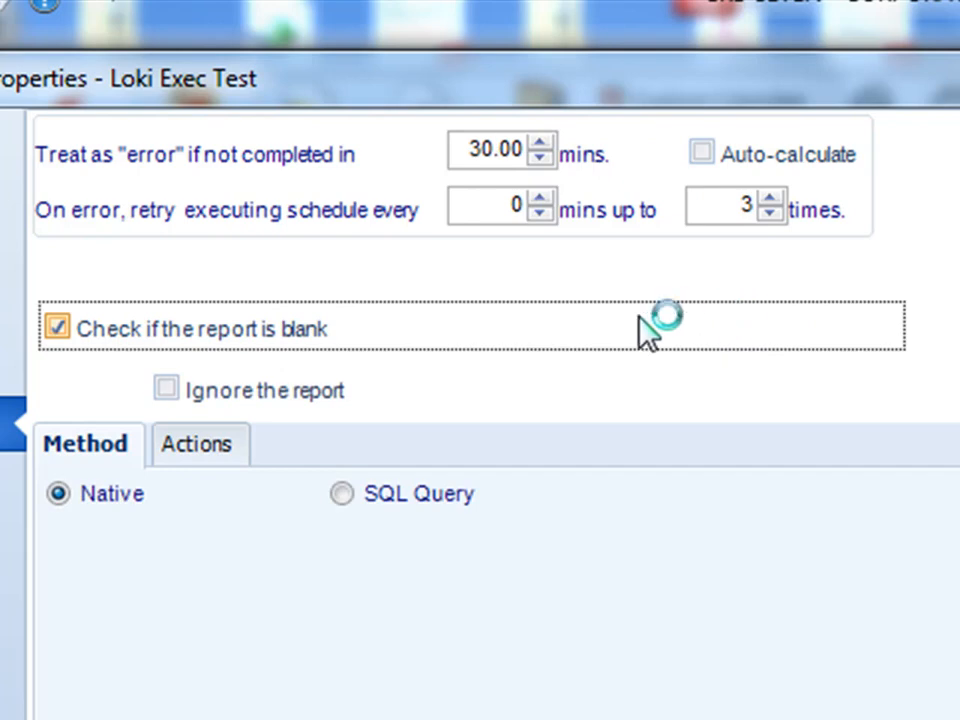
left_click(56, 328)
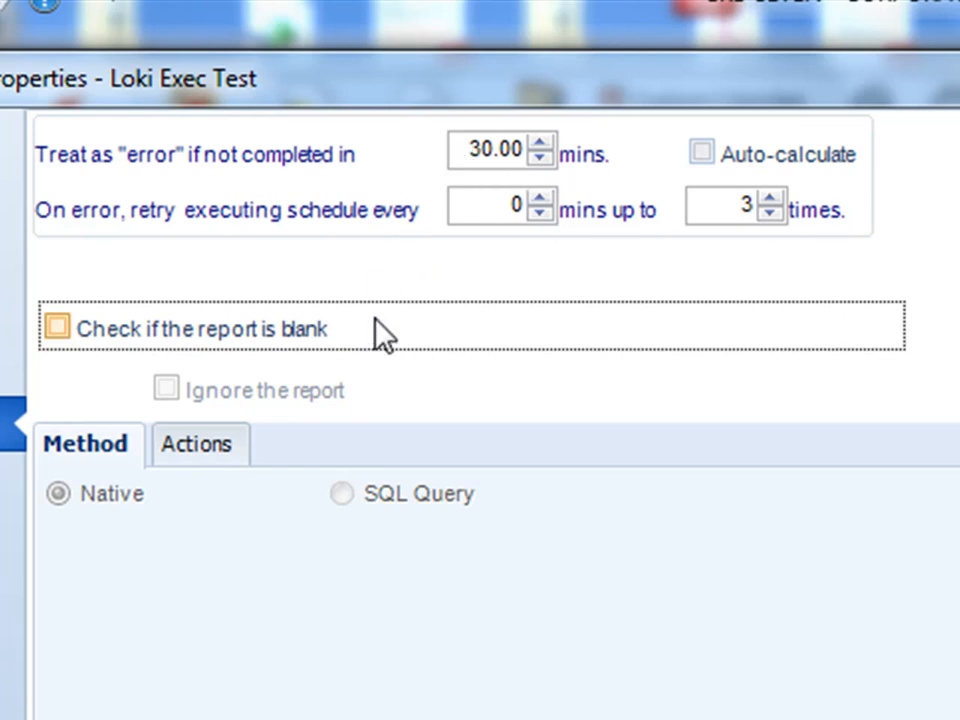
left_click(56, 328)
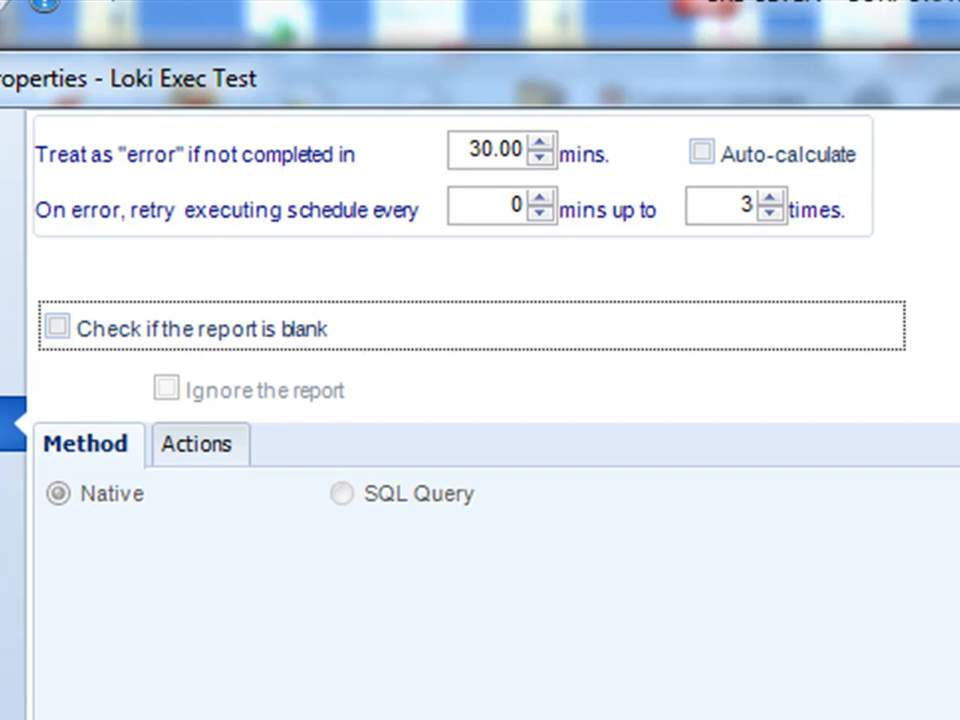
left_click(702, 152)
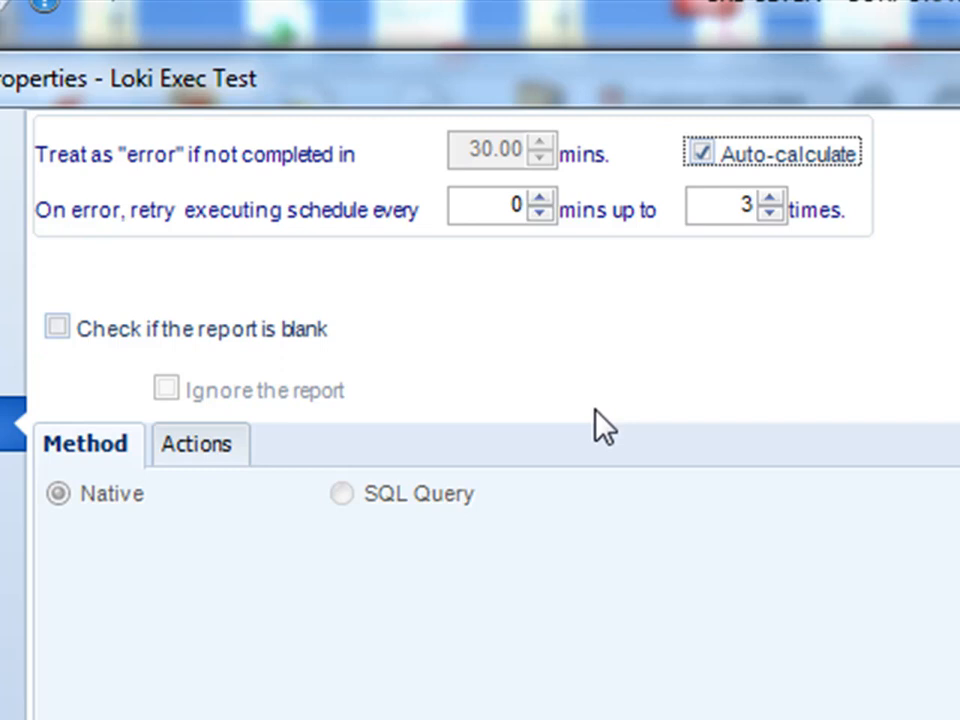
mouse_move(452, 244)
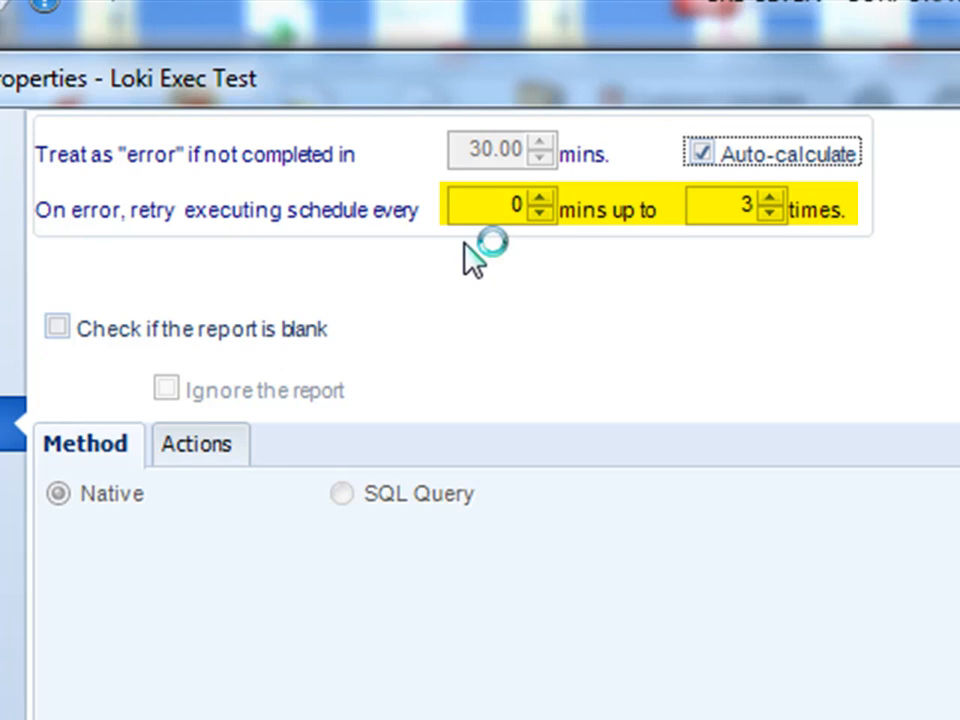
mouse_move(428, 248)
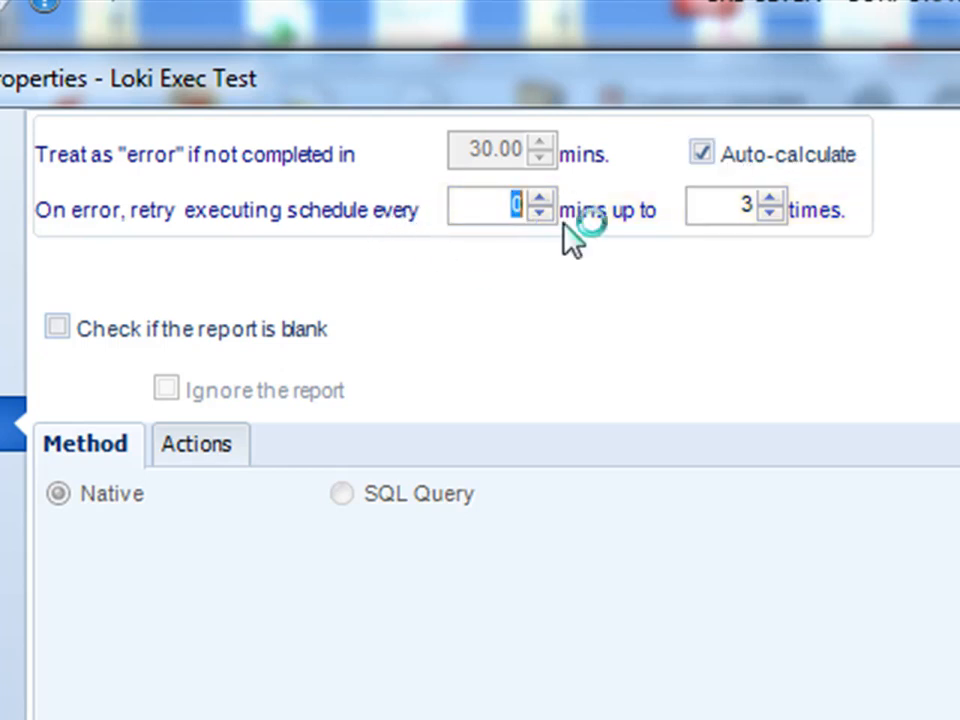
mouse_move(770, 210)
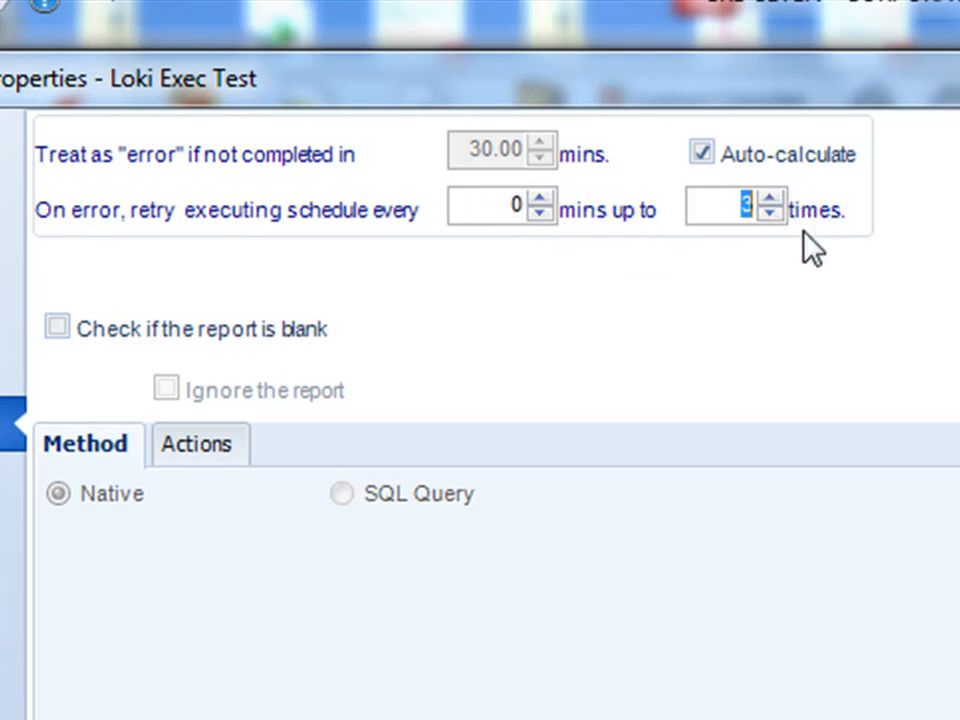
mouse_move(450, 390)
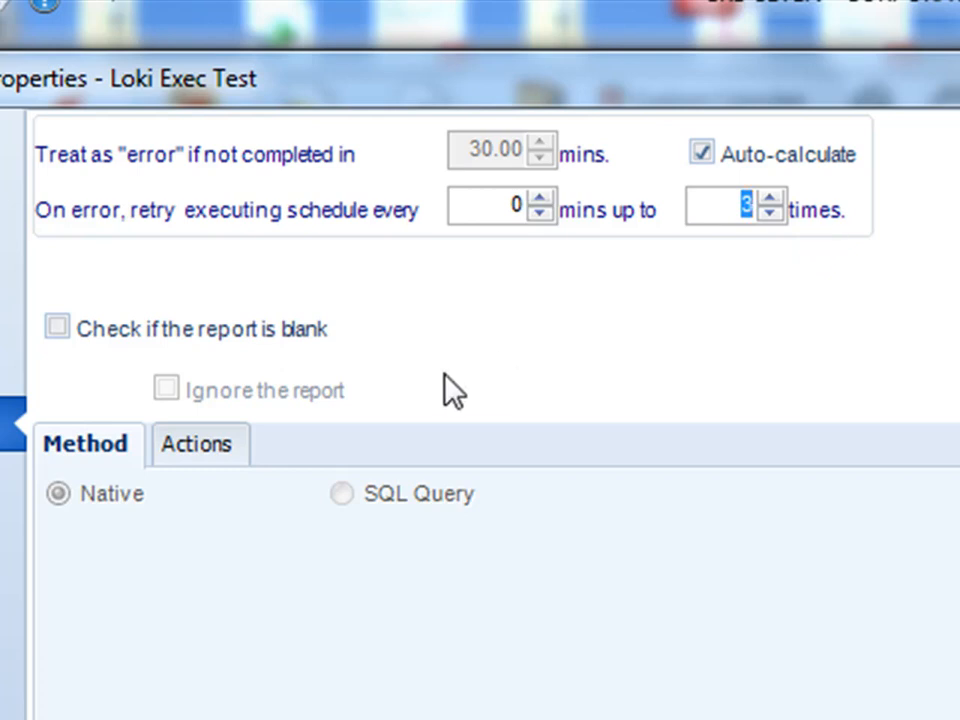
mouse_move(196, 264)
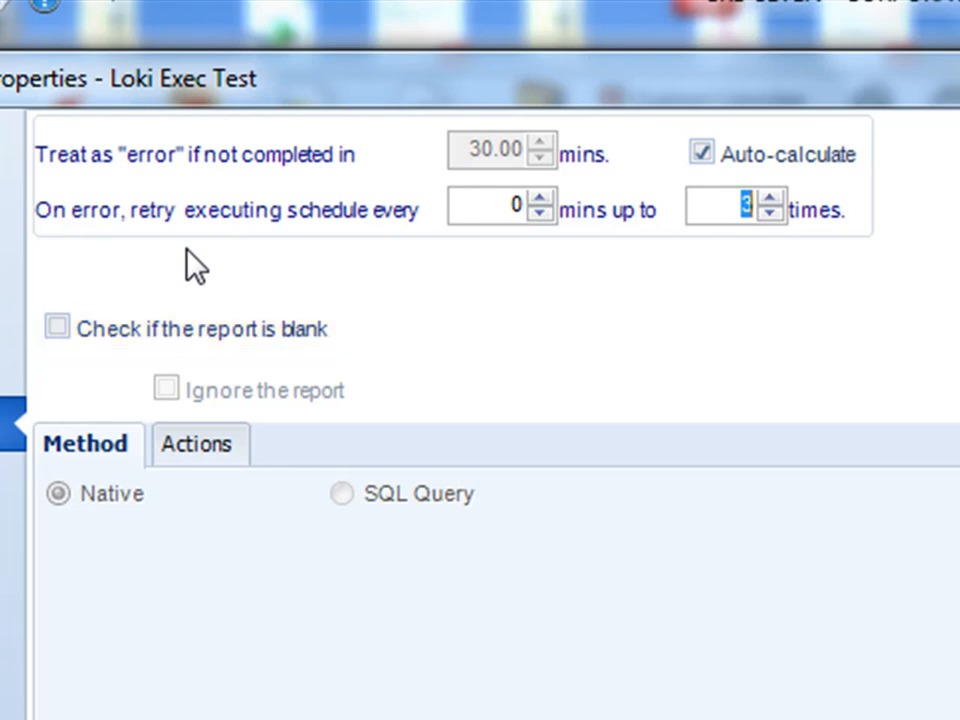
- Enable the blank-report check using the Native detection method
left_click(56, 328)
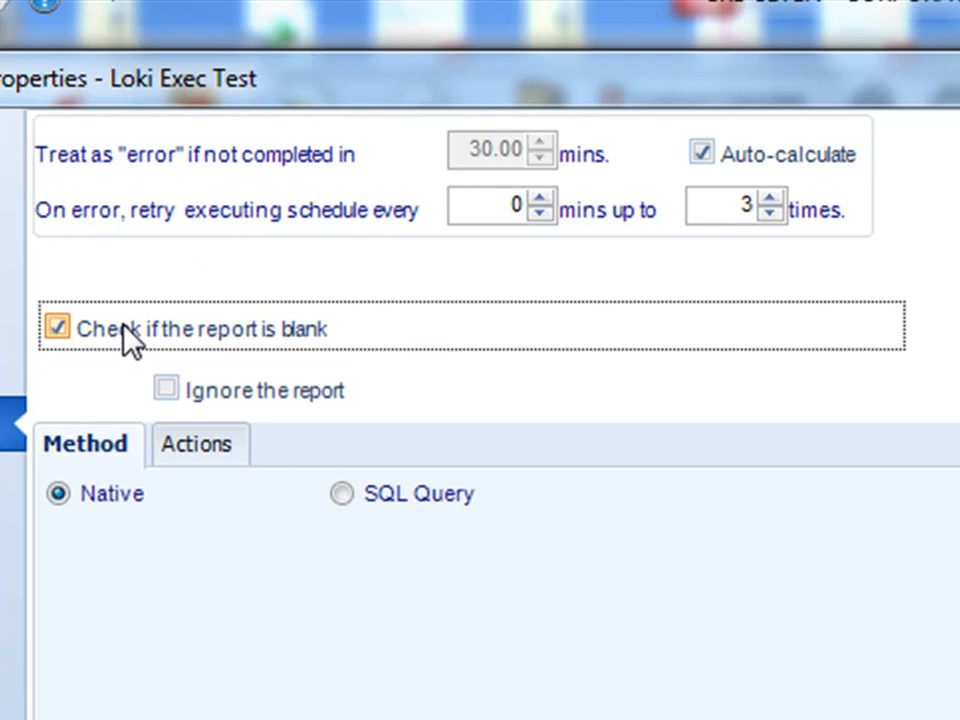
left_click(56, 328)
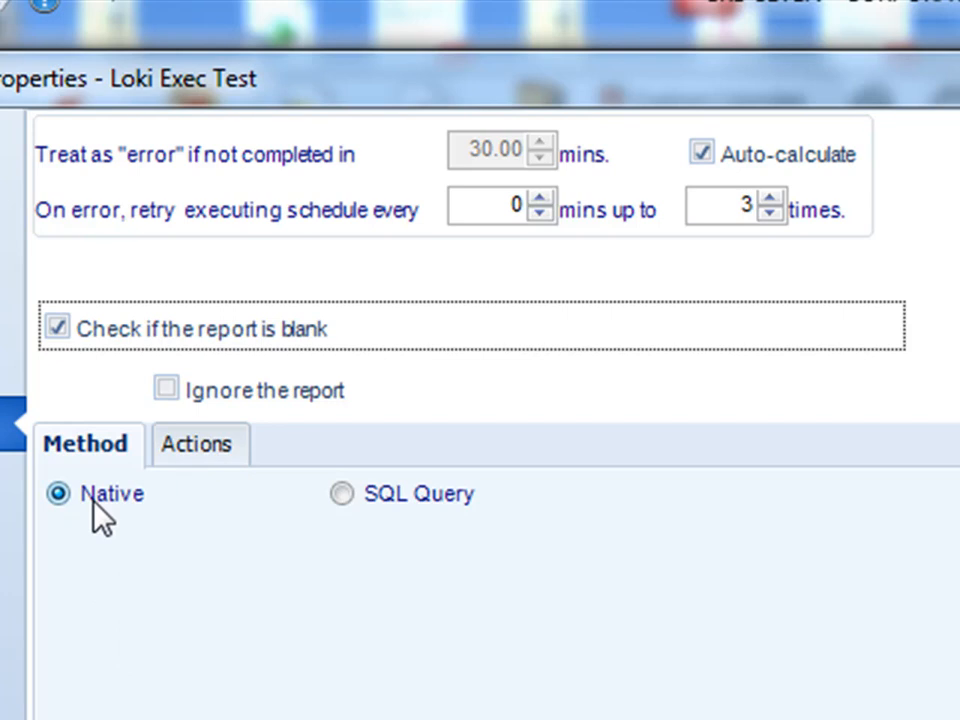
left_click(342, 492)
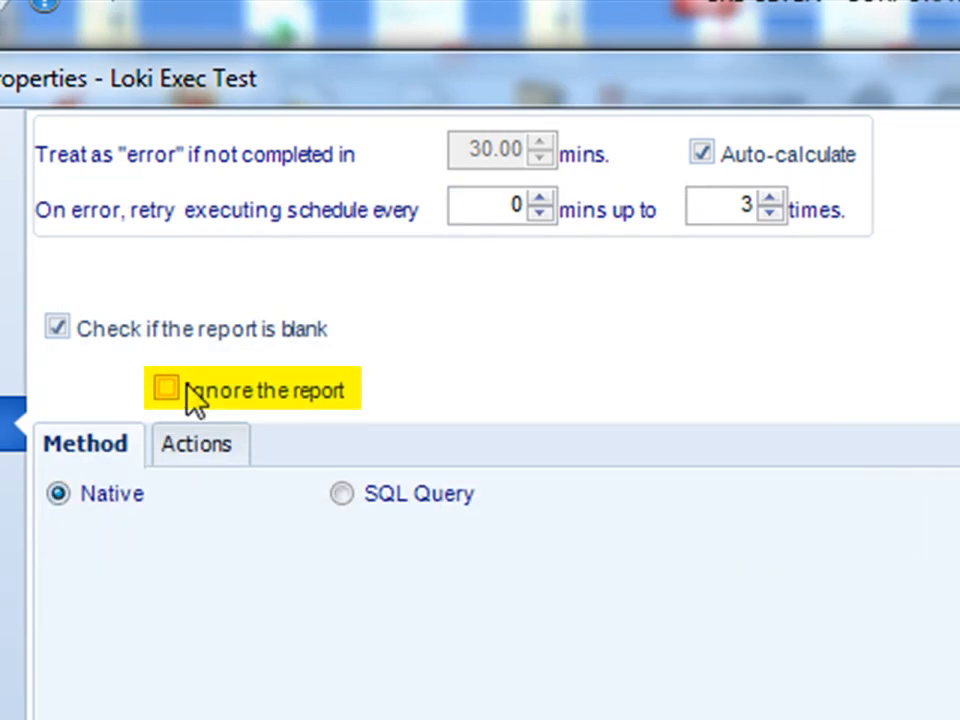
- Set blank reports to be ignored, toggling the option off and back on
left_click(168, 388)
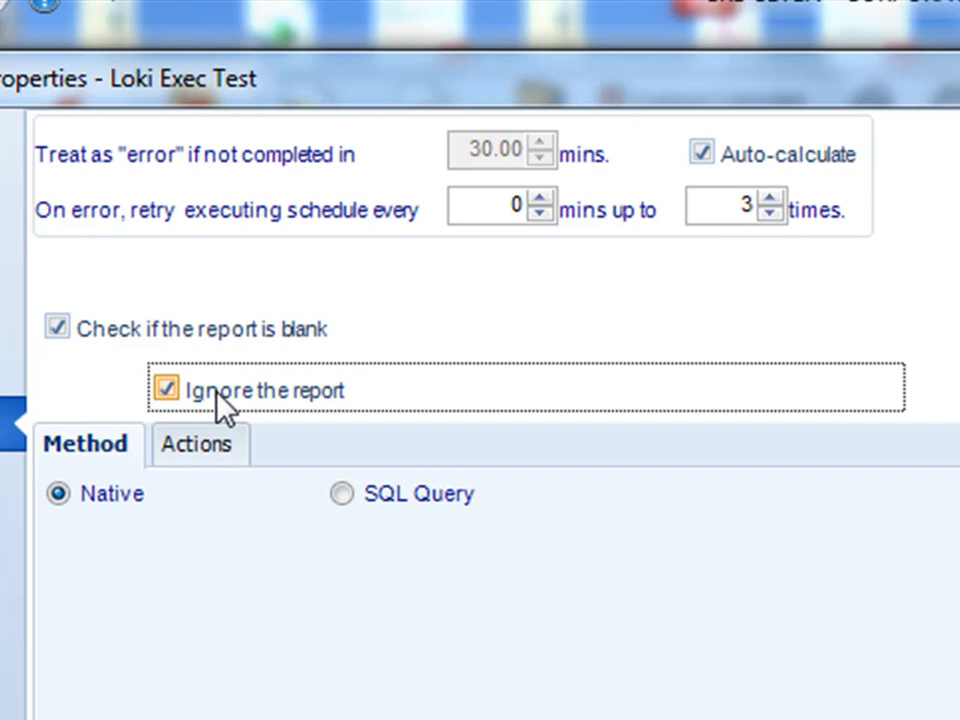
left_click(166, 390)
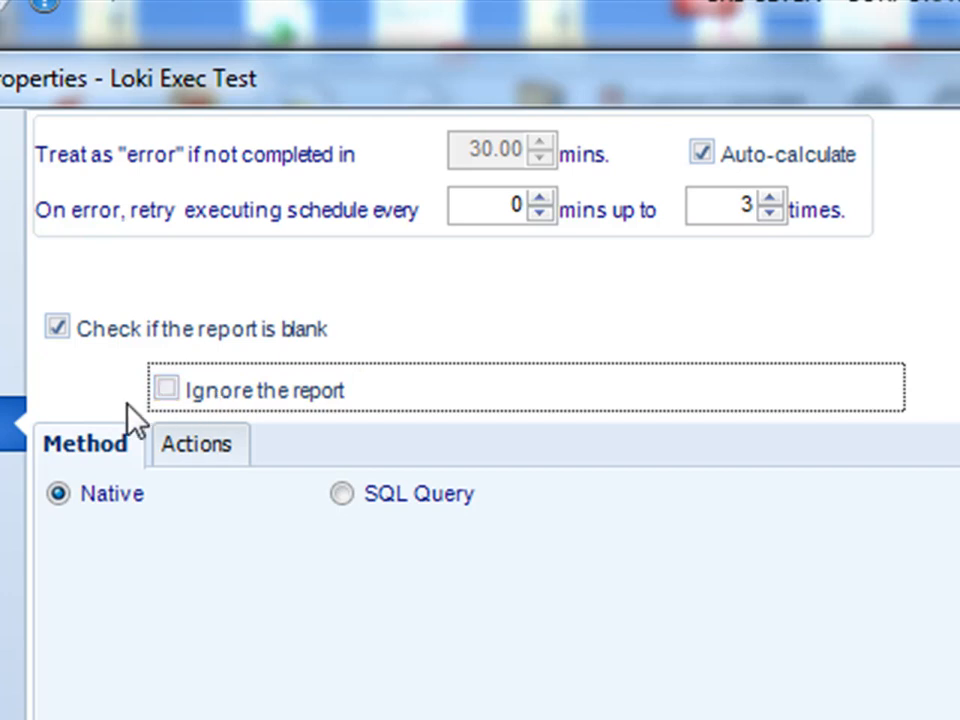
left_click(166, 390)
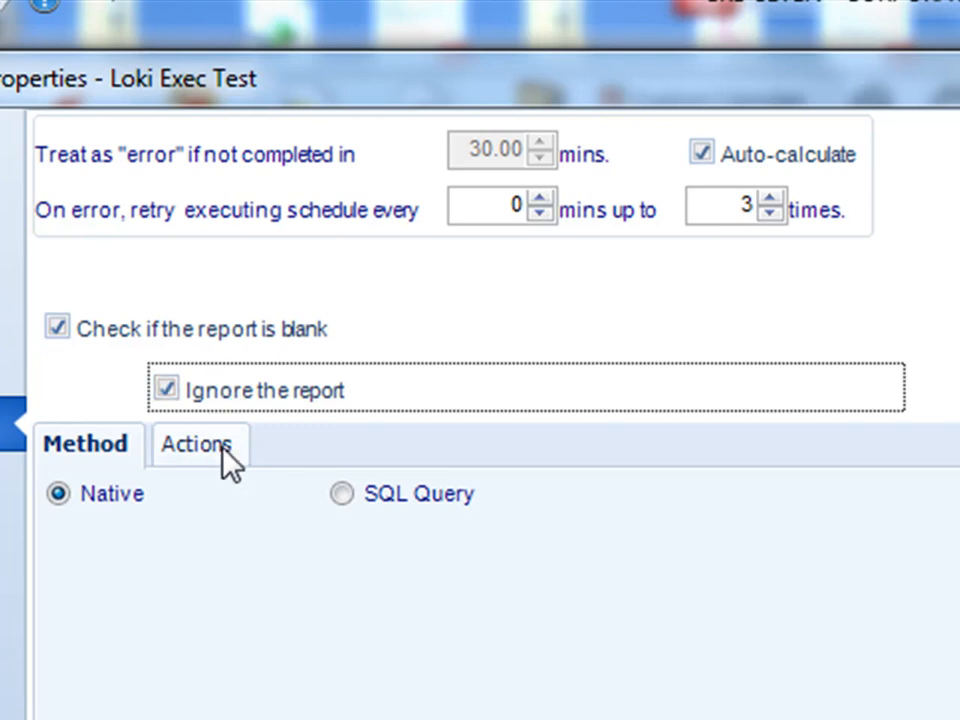
- Browse the Actions tree for blank reports and choose the Send Email action
left_click(196, 444)
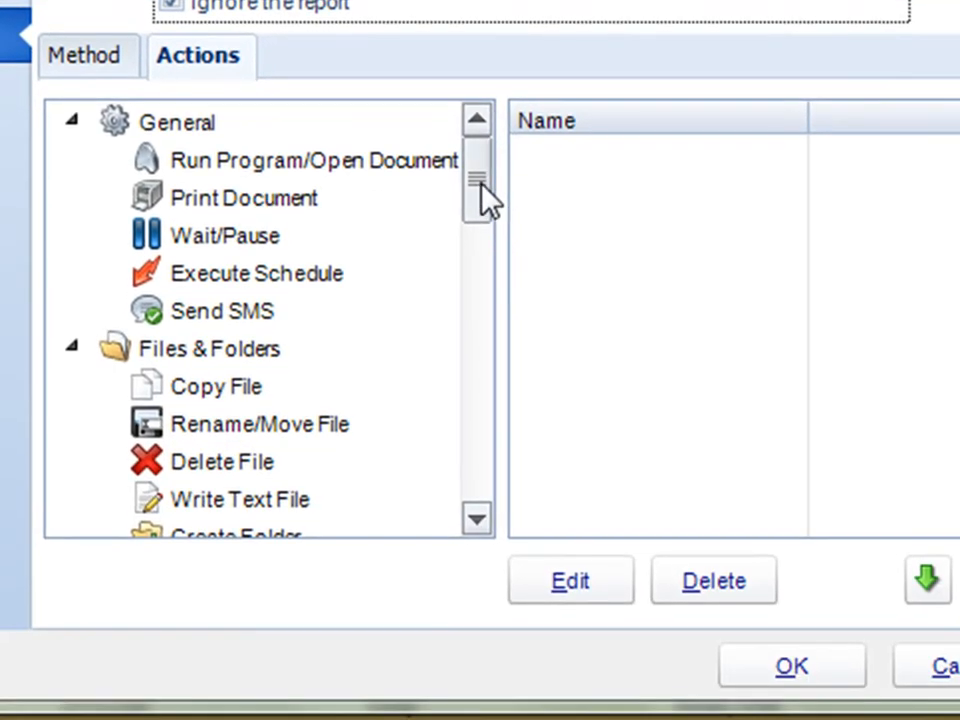
scroll("down", 3)
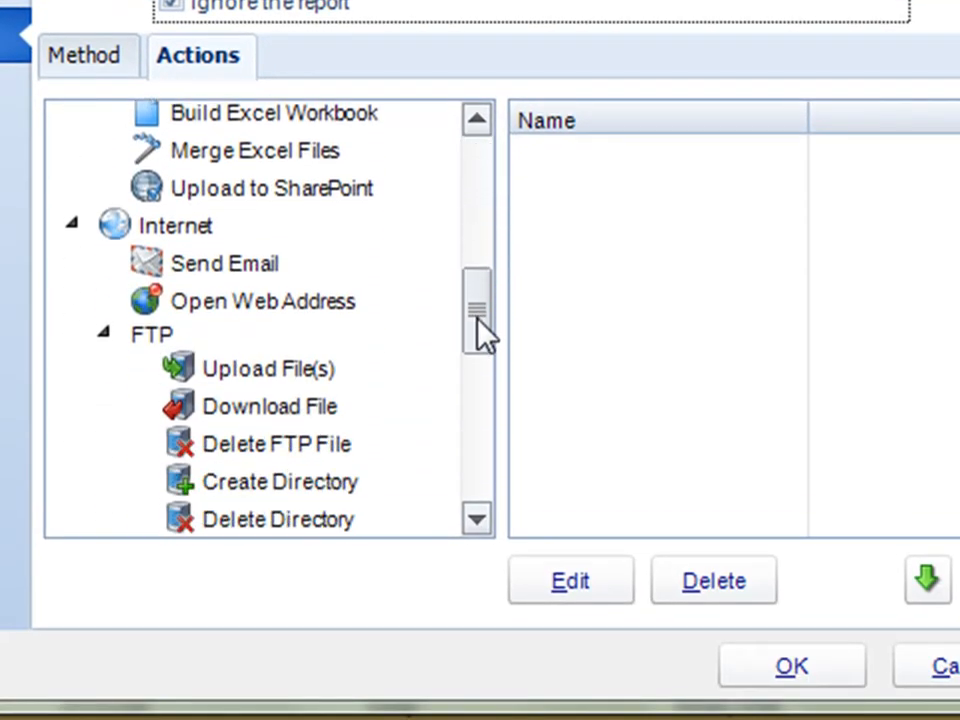
left_click_drag(478, 310, 478, 460)
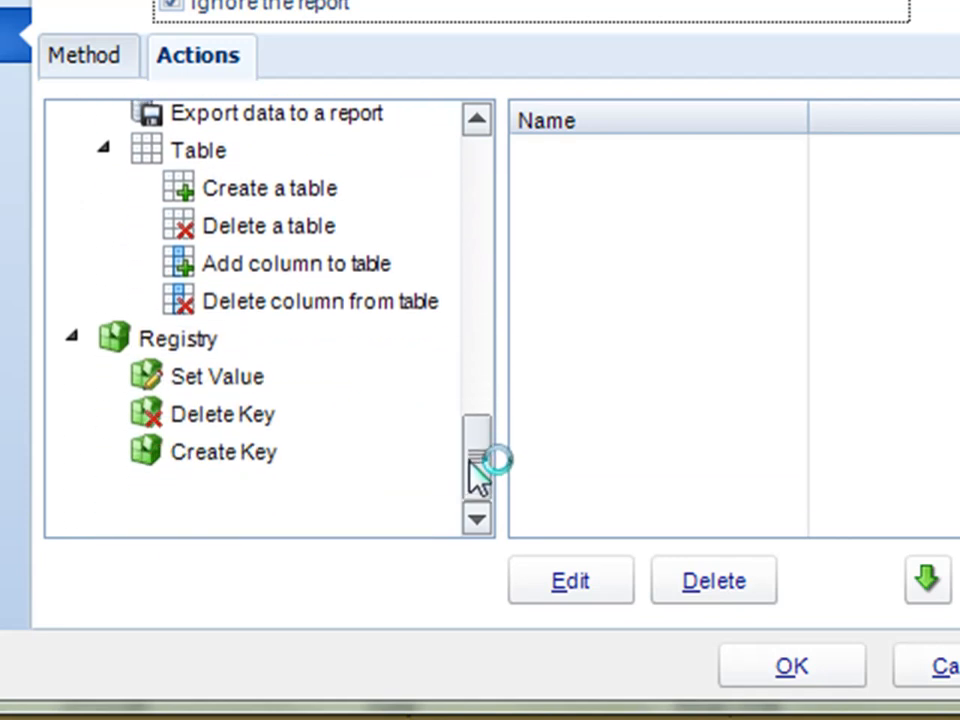
scroll("down", 3)
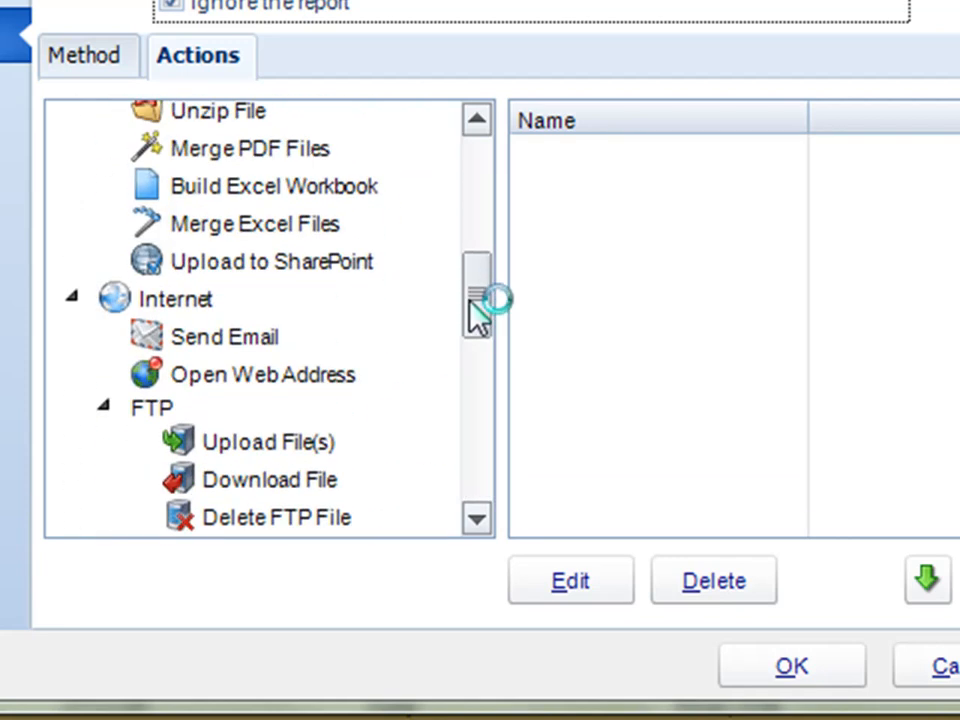
left_click_drag(478, 300, 478, 200)
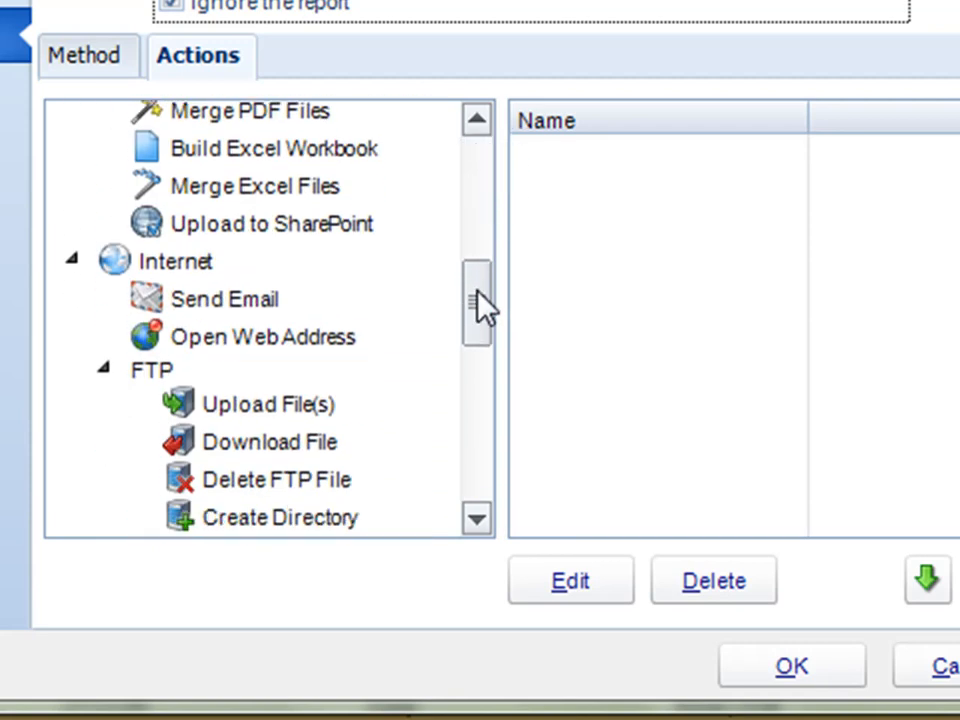
left_click(224, 300)
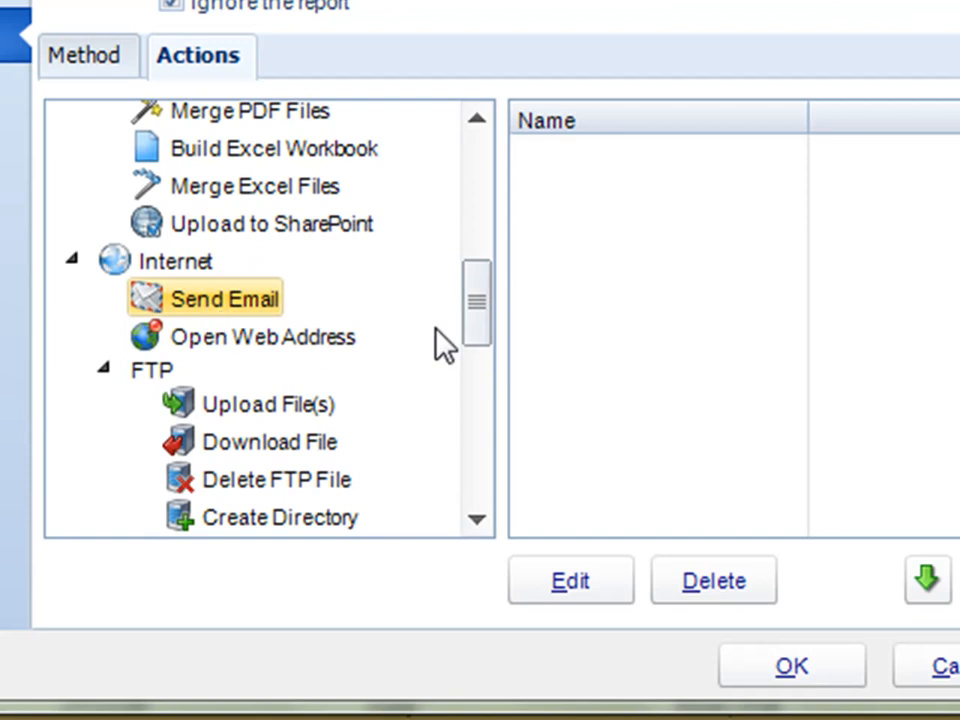
double_click(224, 298)
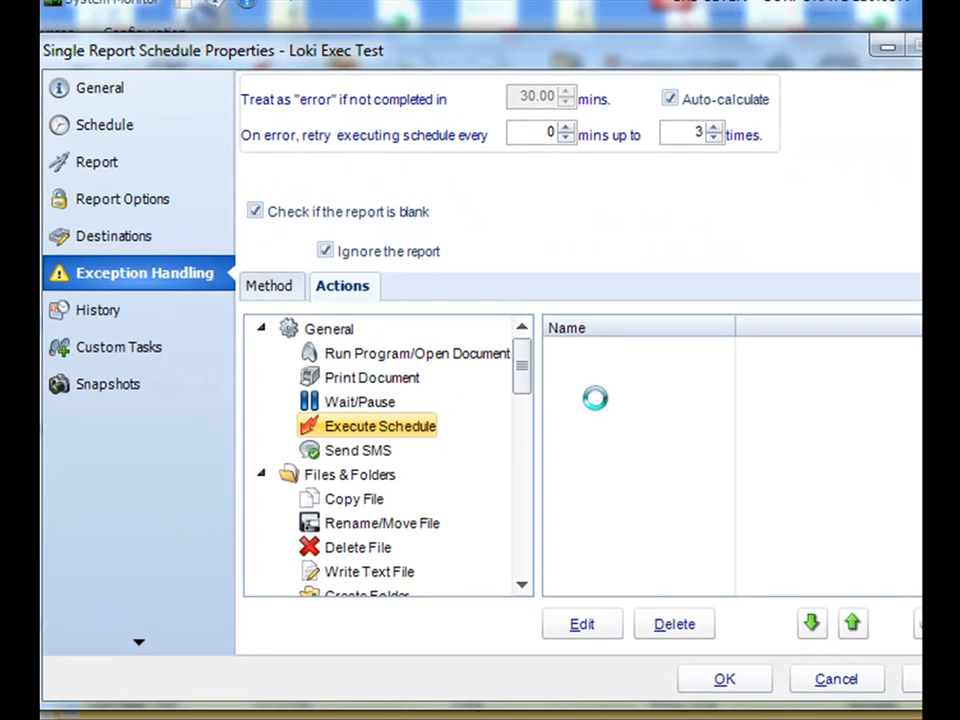
double_click(380, 424)
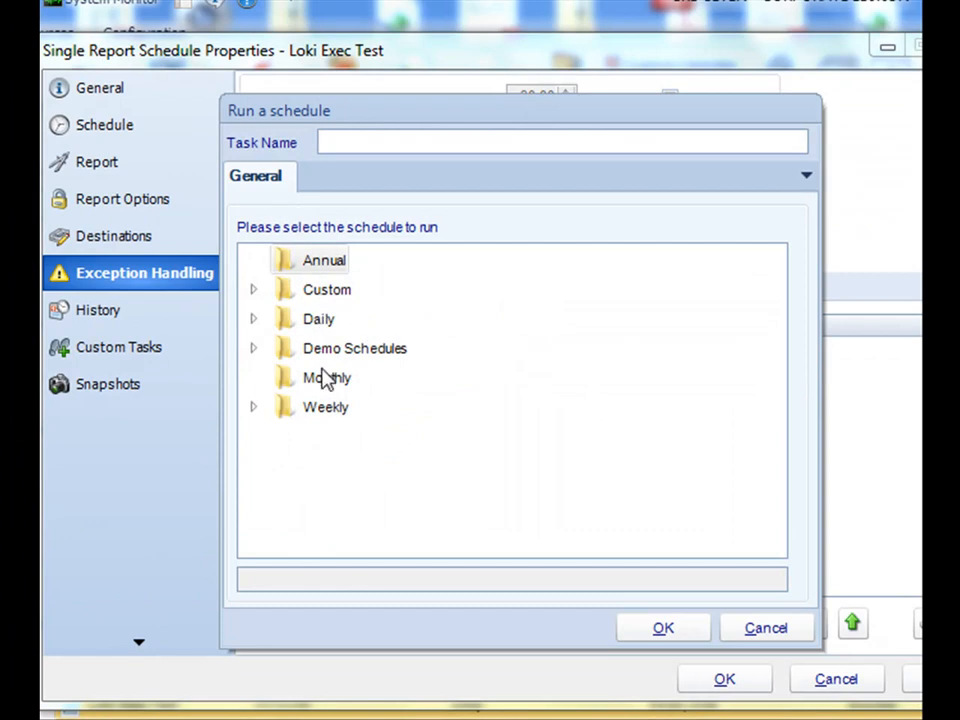
mouse_move(766, 628)
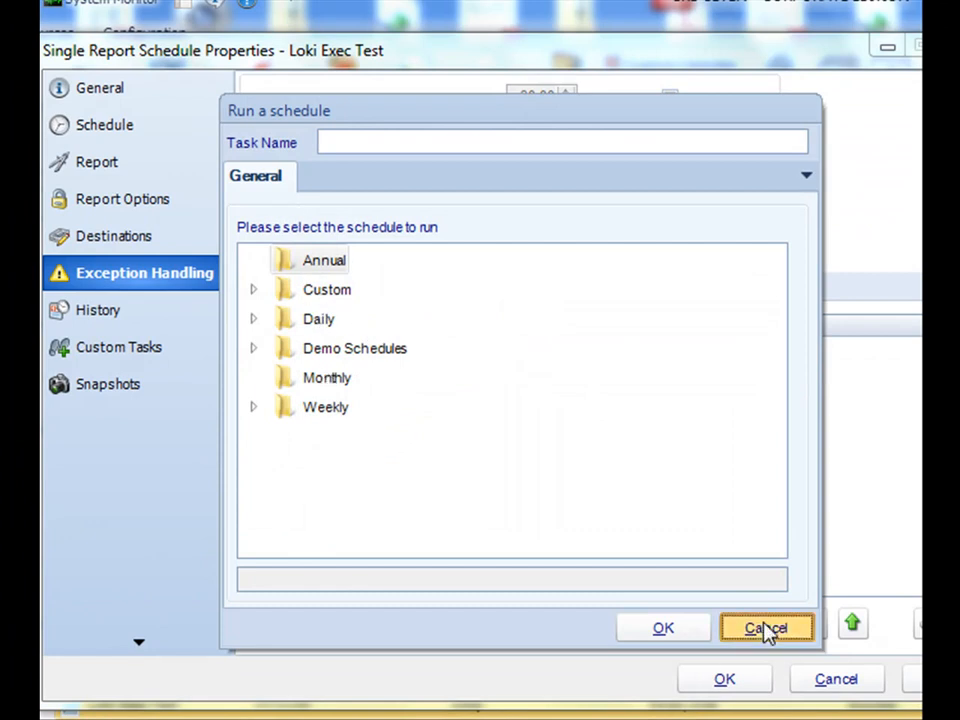
left_click(766, 628)
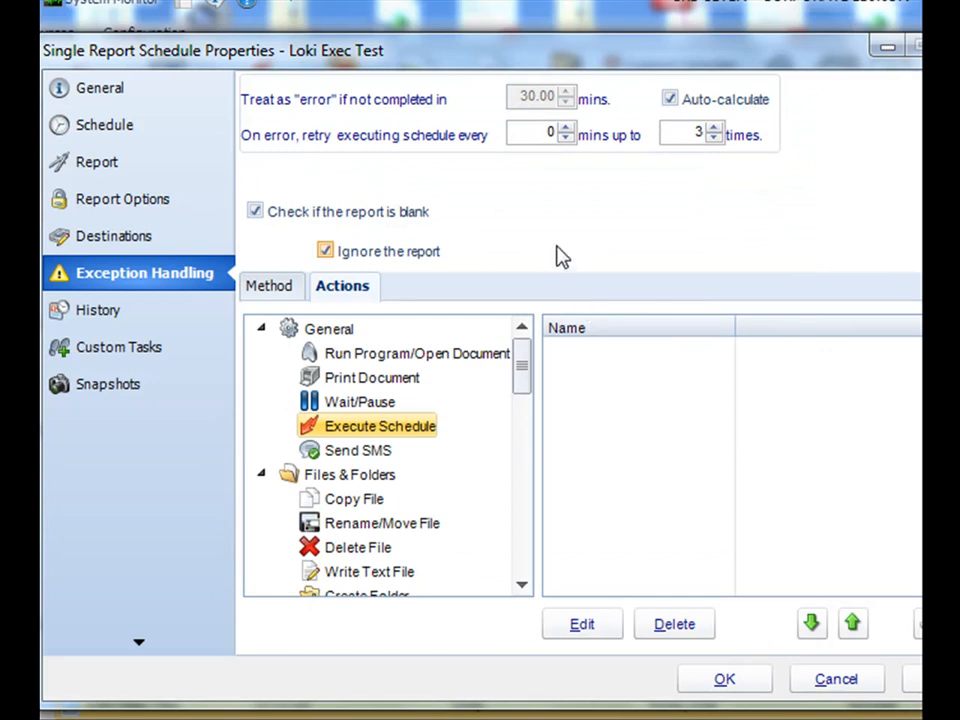